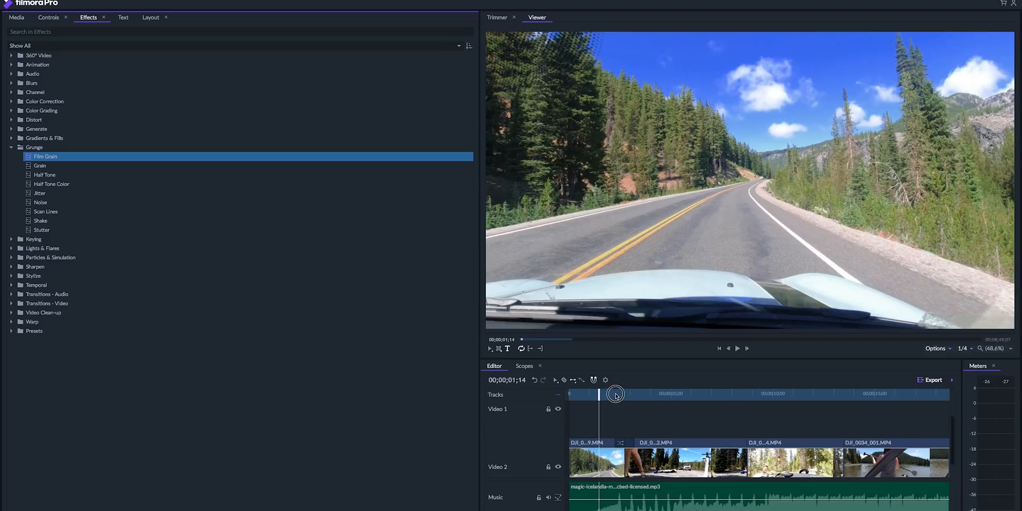
Scrub near the start of the kayak timeline and expand the colour effects panel
{"action": "left_click_drag", "start_coordinate": [614, 395], "coordinate": [618, 395]}
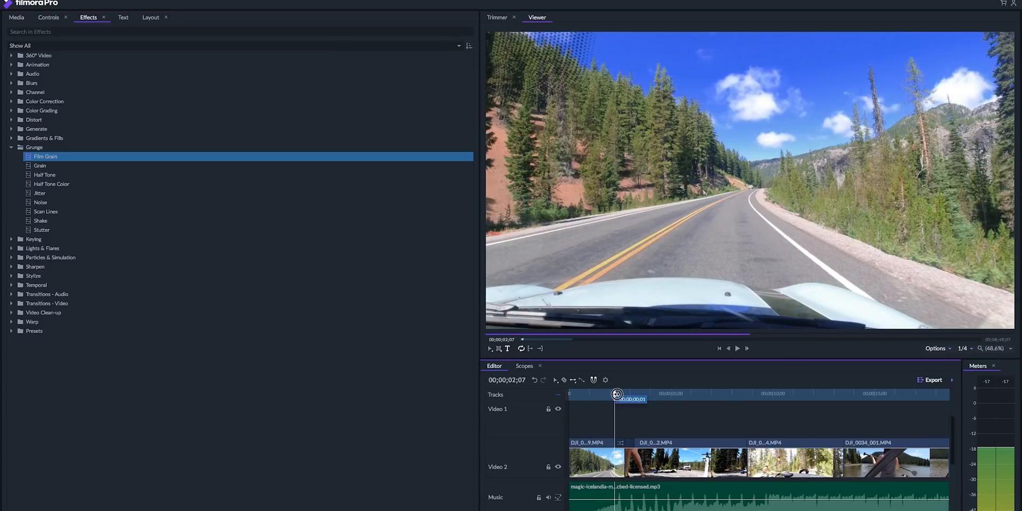
{"action": "left_click_drag", "start_coordinate": [616, 395], "coordinate": [626, 398]}
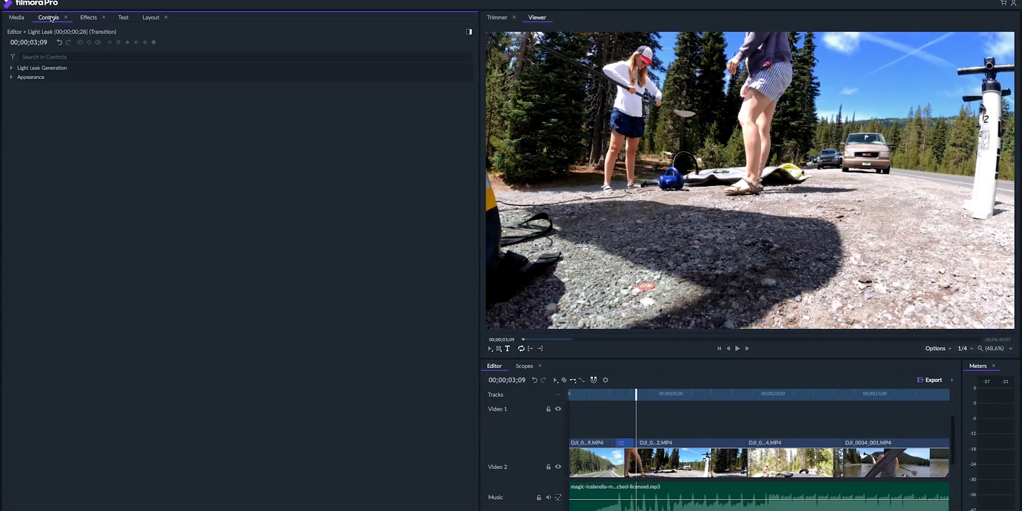
{"action": "left_click", "coordinate": [11, 76]}
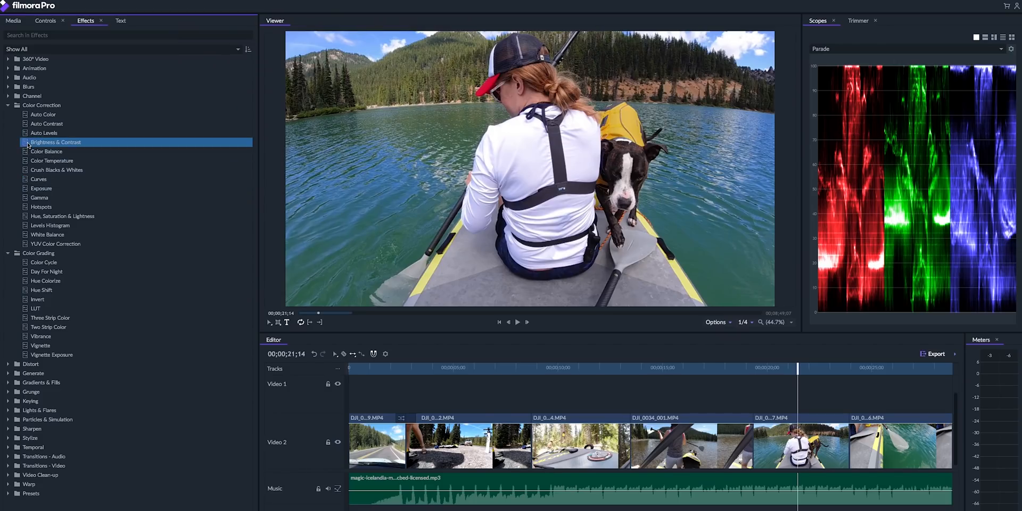
Apply the Vibrance colour grading effect to the kayak clip and reveal its settings
{"action": "left_click", "coordinate": [41, 336]}
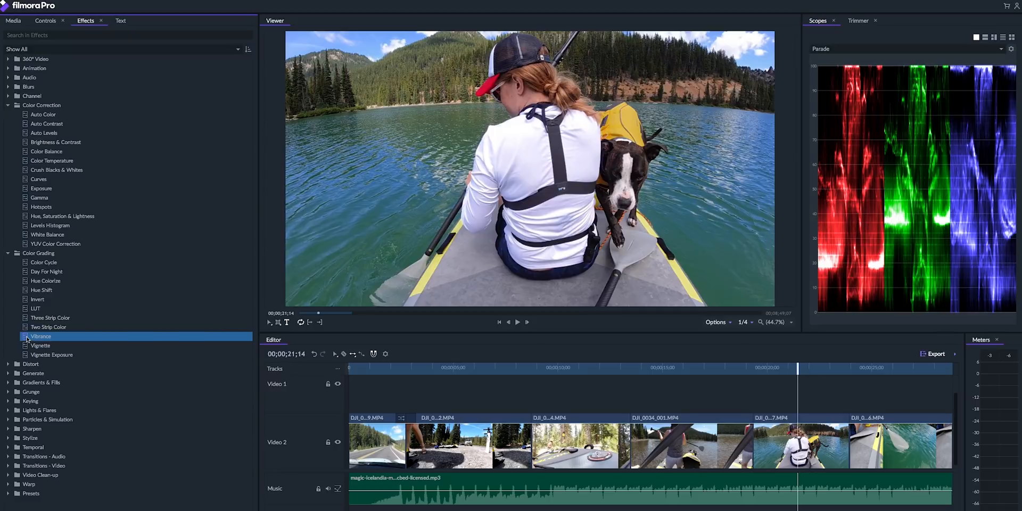
{"action": "left_click", "coordinate": [44, 21]}
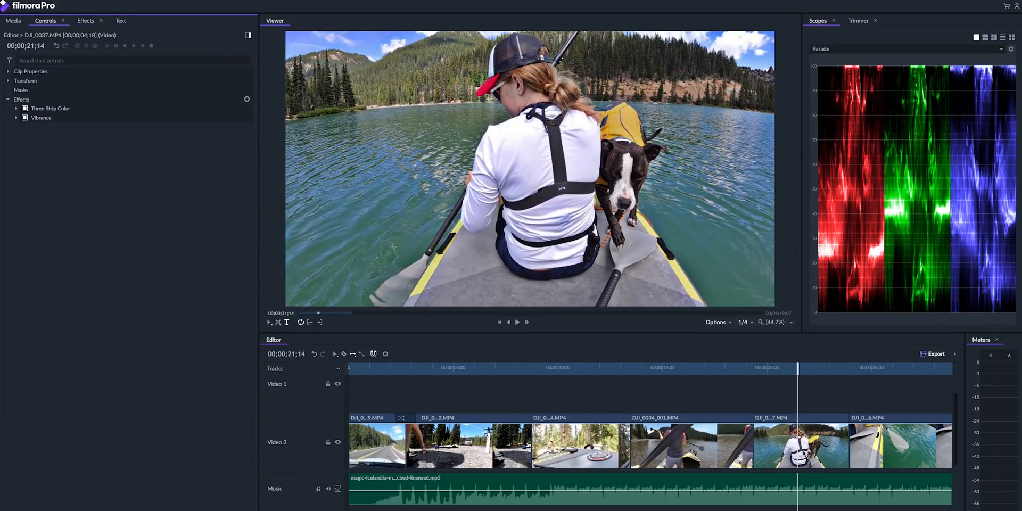
{"action": "left_click", "coordinate": [16, 118]}
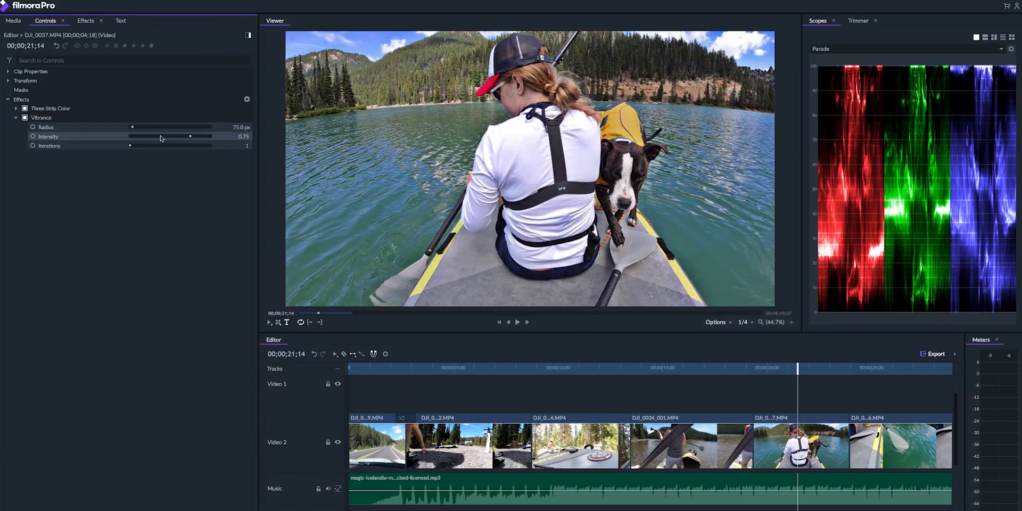
Set Vibrance intensity to about 0.65, iterations back to 1, and enlarge the radius
{"action": "left_click_drag", "start_coordinate": [190, 136], "coordinate": [214, 136]}
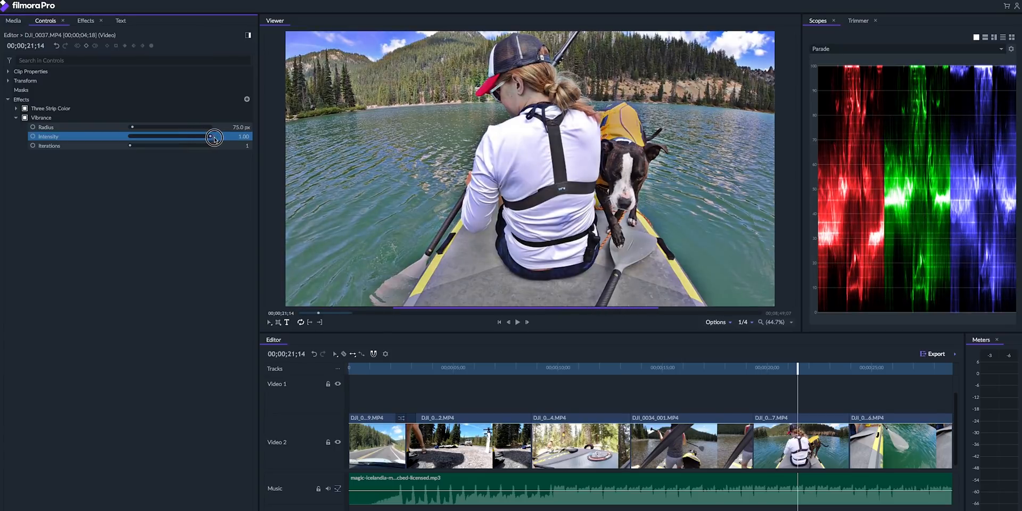
{"action": "left_click_drag", "start_coordinate": [214, 136], "coordinate": [154, 136]}
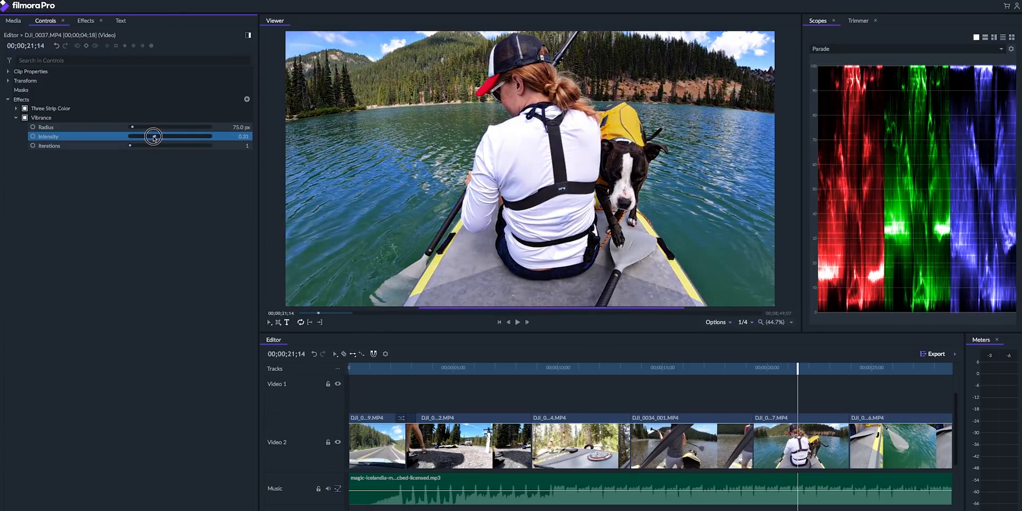
{"action": "left_click_drag", "start_coordinate": [153, 136], "coordinate": [177, 141]}
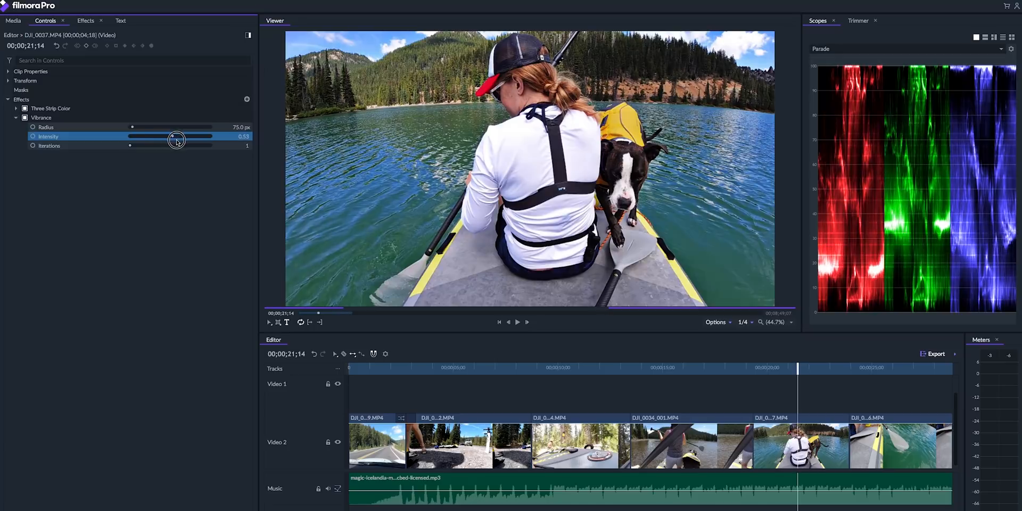
{"action": "left_click_drag", "start_coordinate": [176, 141], "coordinate": [180, 136]}
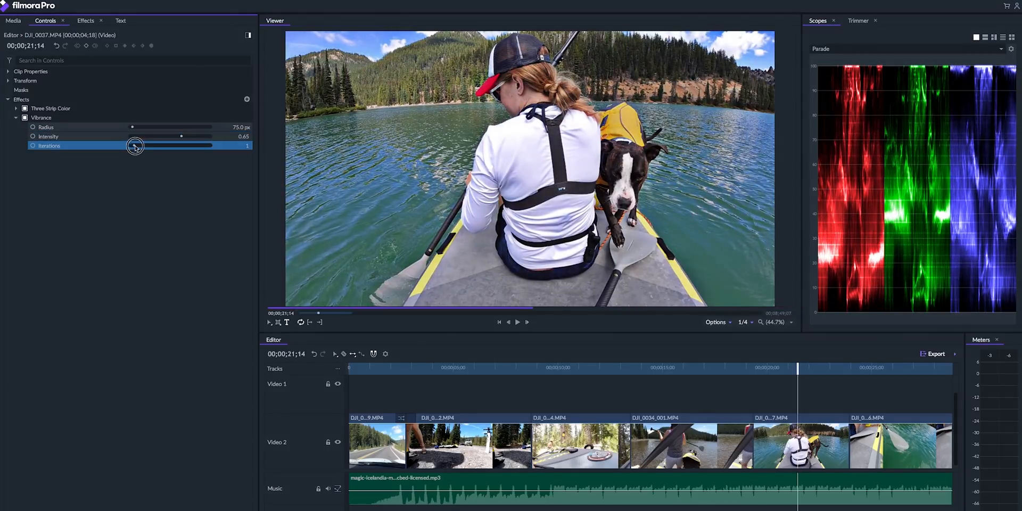
{"action": "left_click_drag", "start_coordinate": [135, 145], "coordinate": [201, 145]}
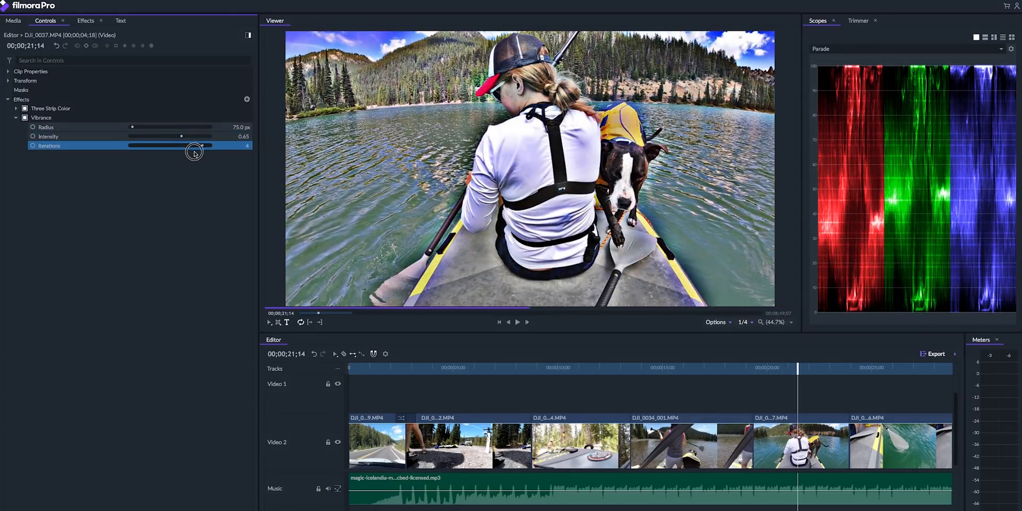
{"action": "left_click_drag", "start_coordinate": [201, 144], "coordinate": [165, 145]}
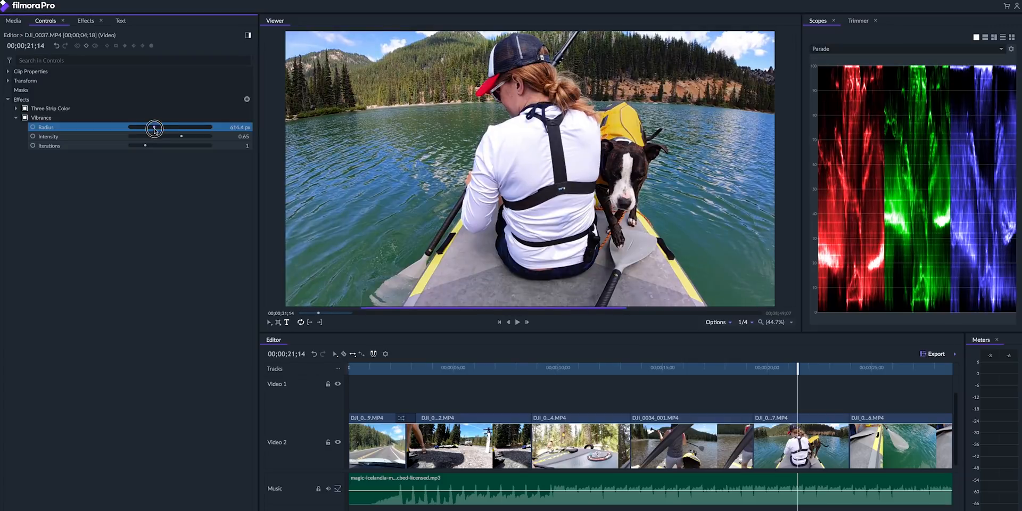
{"action": "left_click_drag", "start_coordinate": [155, 127], "coordinate": [187, 136]}
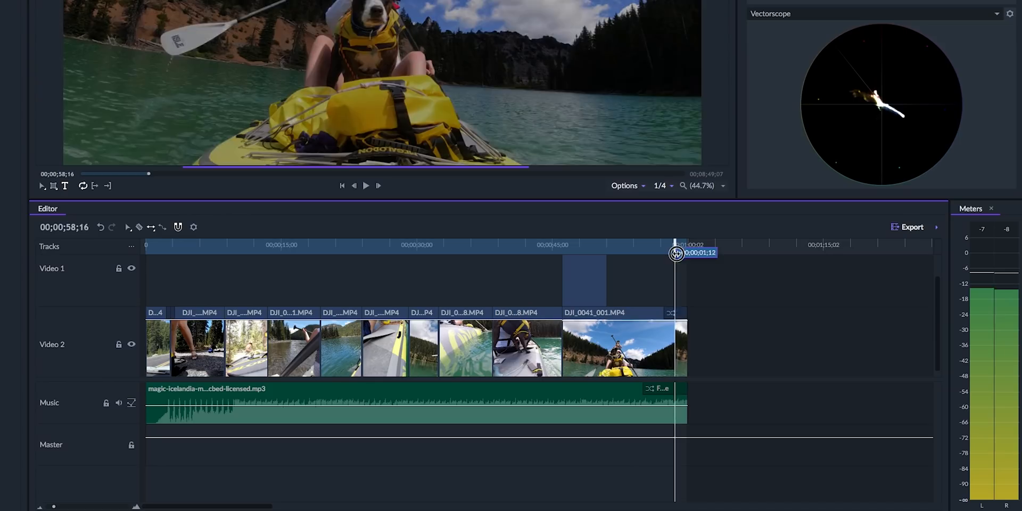
Park the playhead at the end of the last clip, then click near Export
{"action": "left_click", "coordinate": [366, 185]}
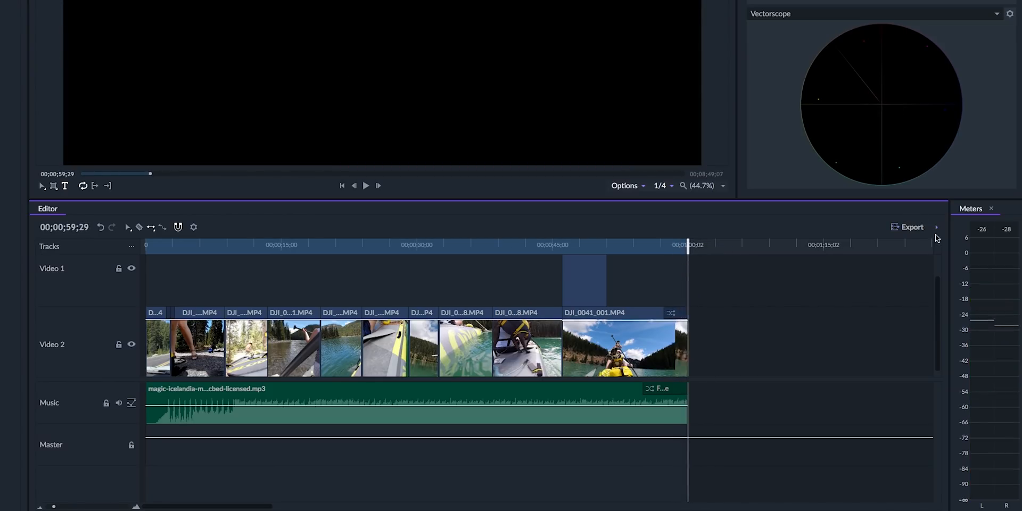
{"action": "left_click", "coordinate": [912, 227]}
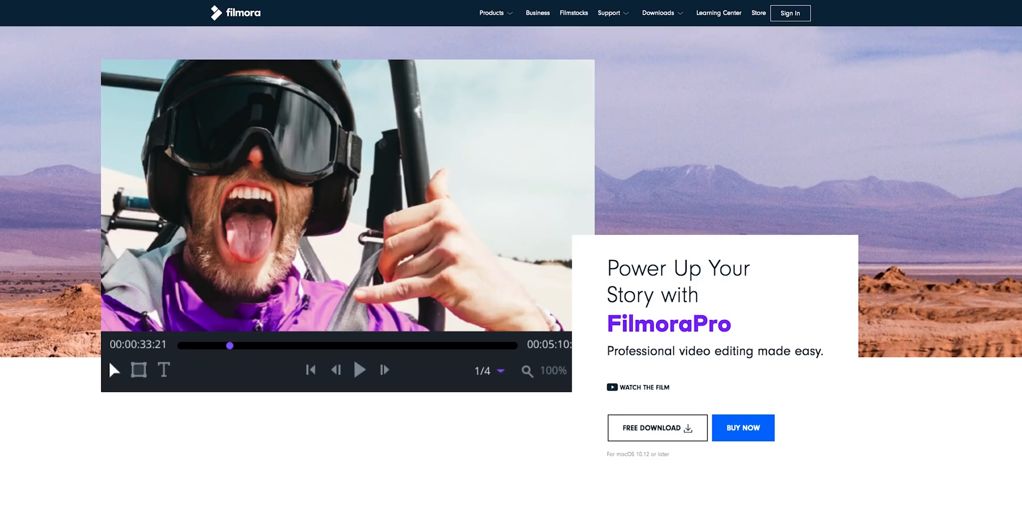
Scroll the product page, then open Buy Now pricing: Free, Lifetime $149.99, 1 Year $89.99
{"action": "scroll", "scroll_direction": "down", "scroll_amount": 3}
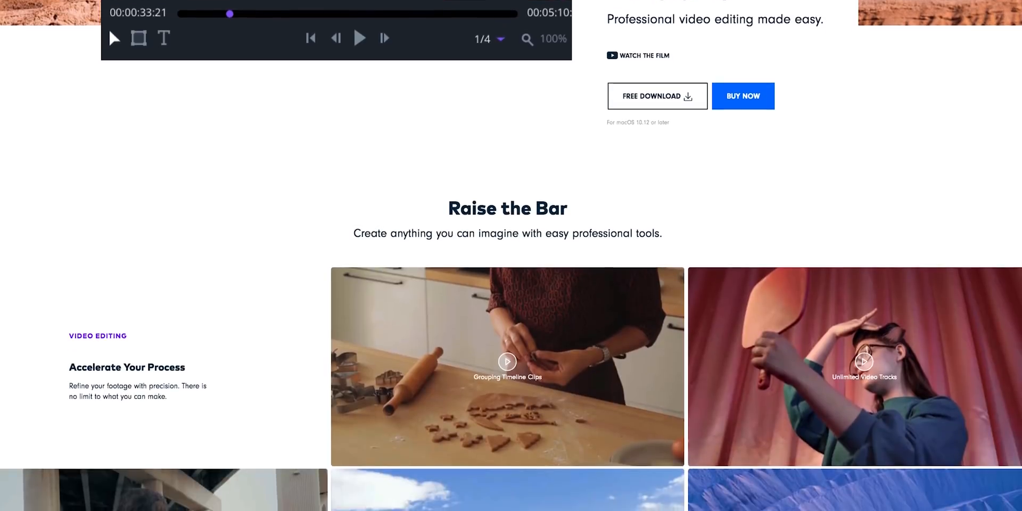
{"action": "scroll", "scroll_direction": "down", "scroll_amount": 3}
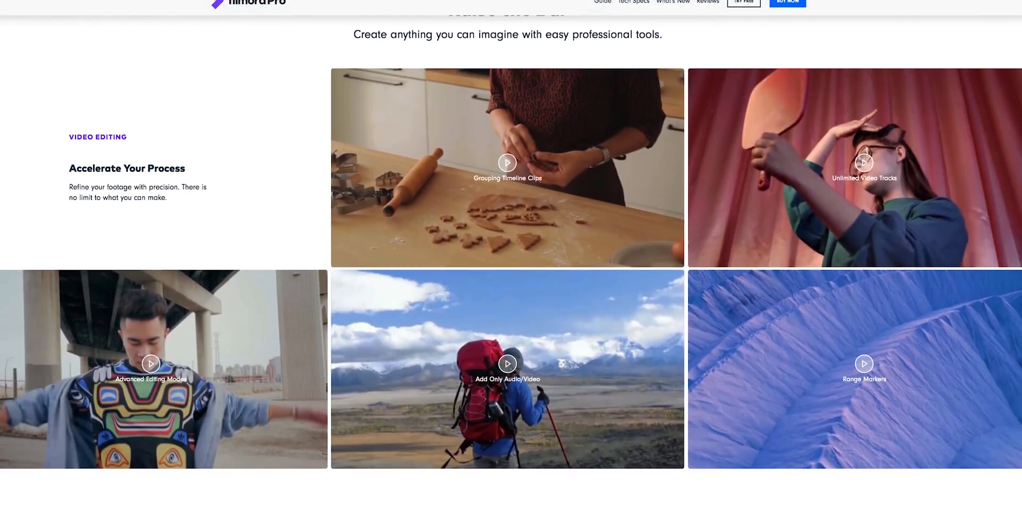
{"action": "scroll", "scroll_direction": "down", "scroll_amount": 3}
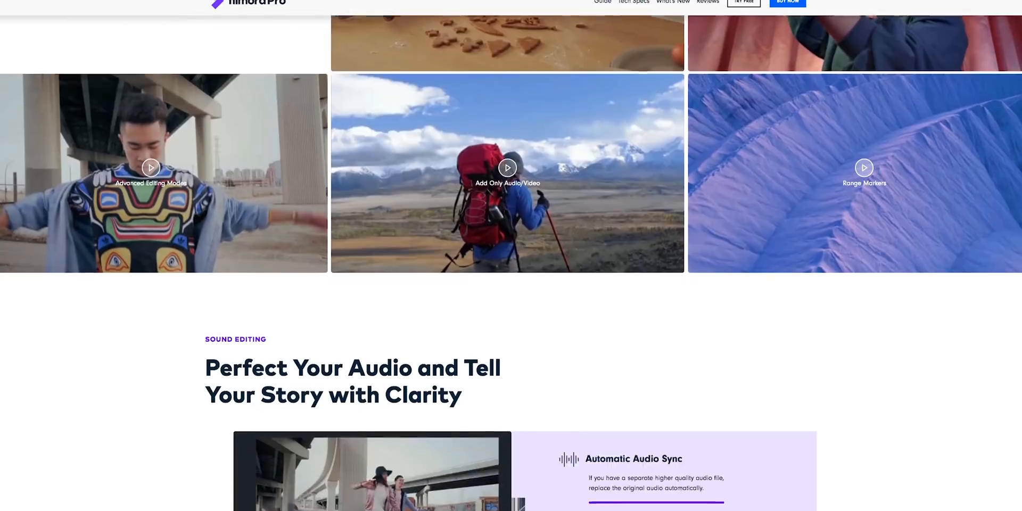
{"action": "scroll", "scroll_direction": "down", "scroll_amount": 3}
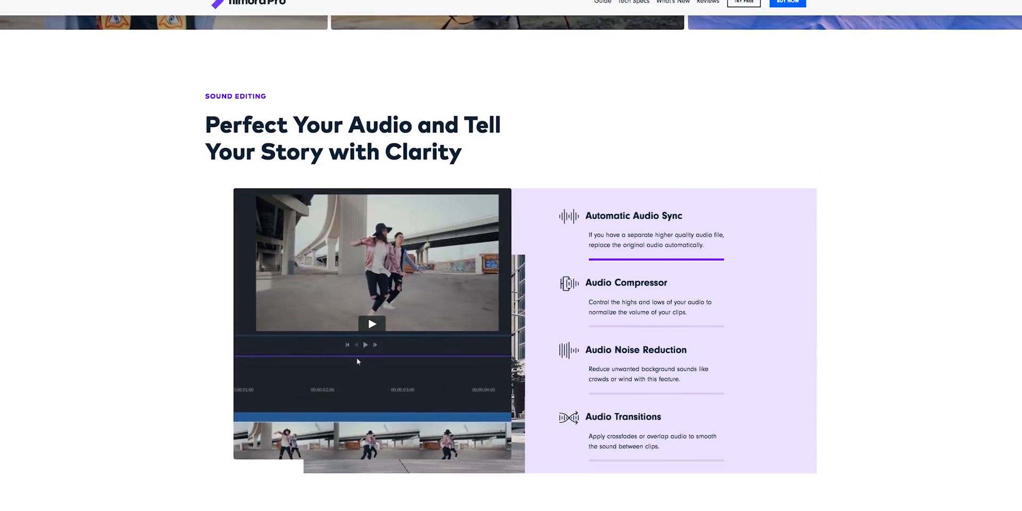
{"action": "scroll", "scroll_direction": "down", "scroll_amount": 3}
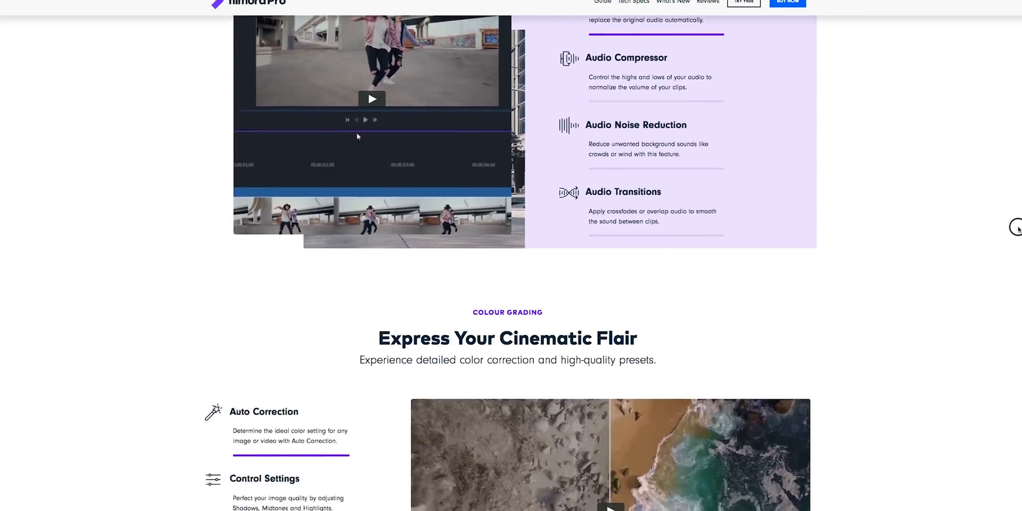
{"action": "scroll", "scroll_direction": "down", "scroll_amount": 3}
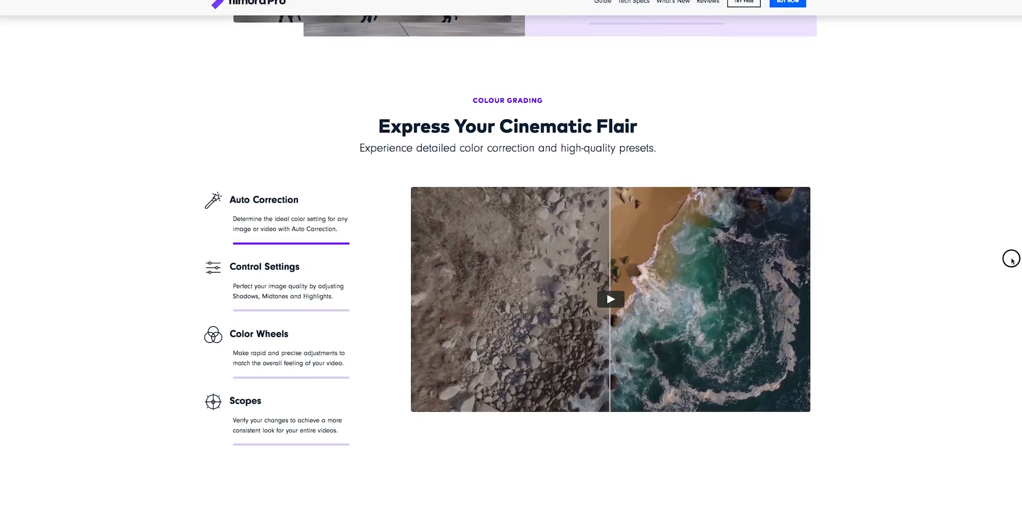
{"action": "left_click", "coordinate": [610, 299]}
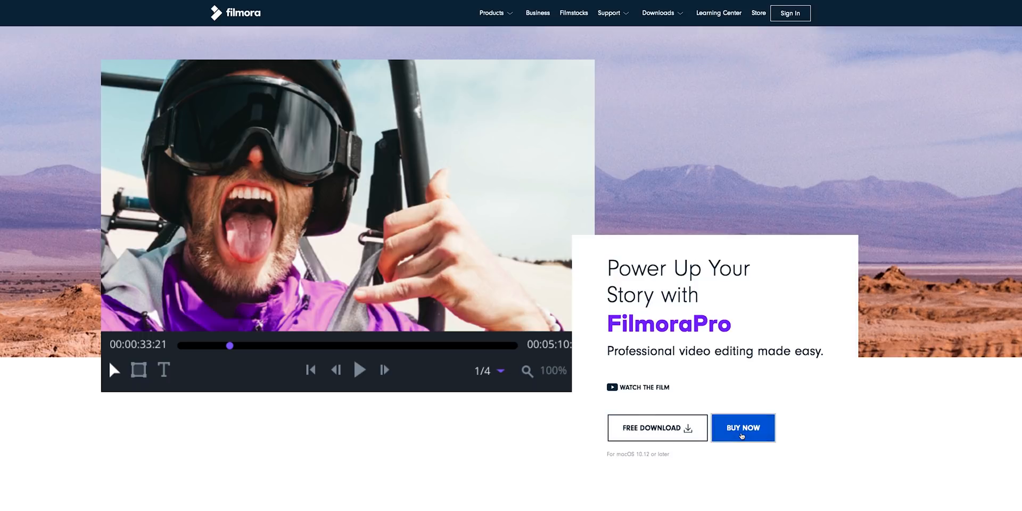
{"action": "left_click", "coordinate": [743, 427]}
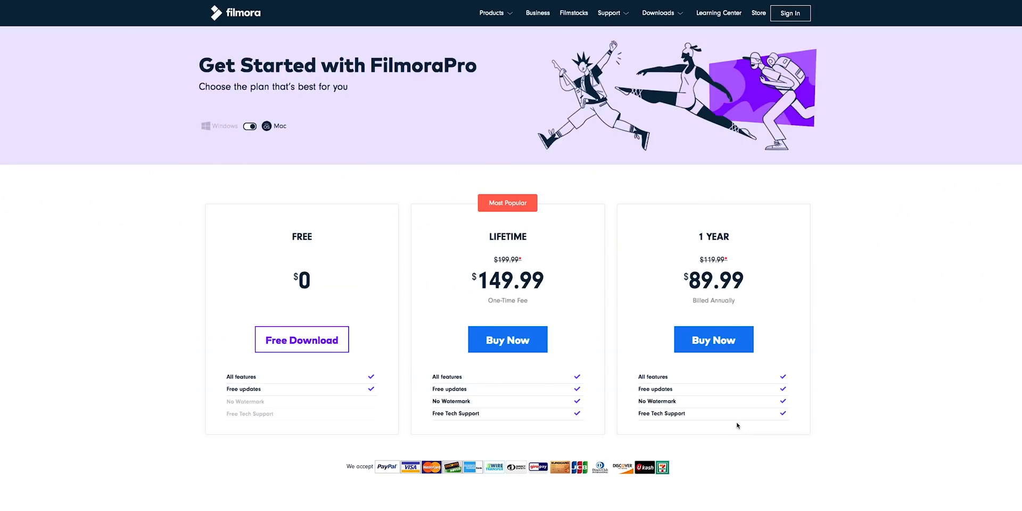
{"action": "mouse_move", "coordinate": [510, 354]}
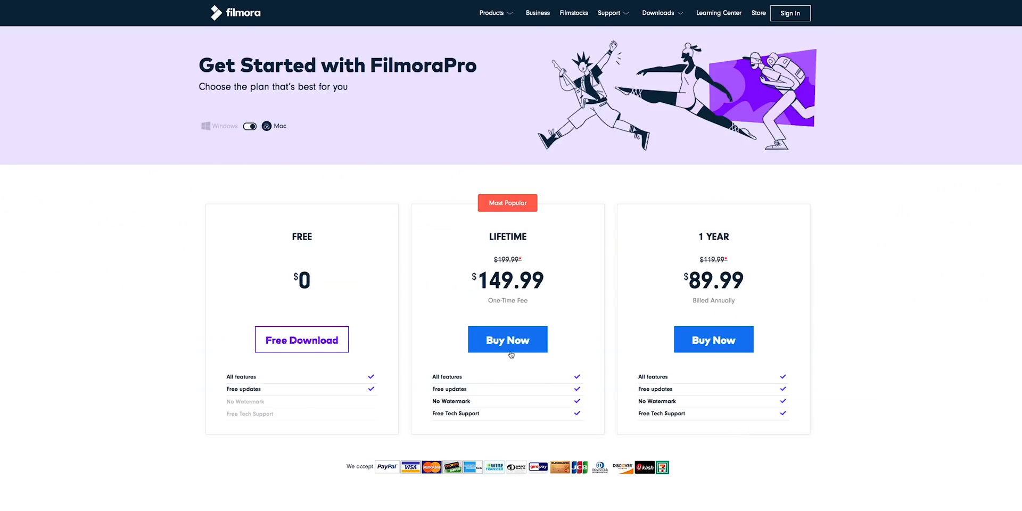